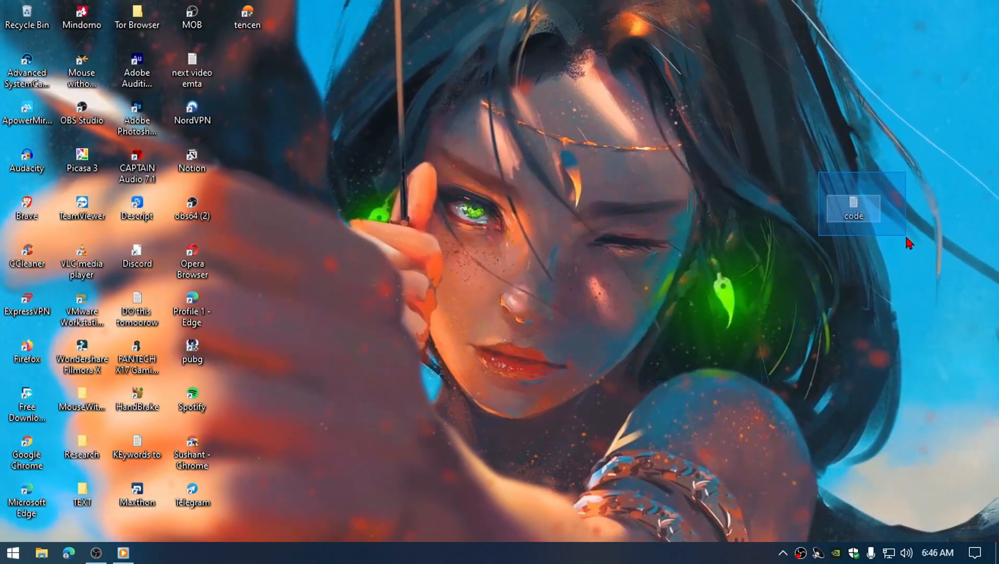
Open the code file from the desktop and select its entire temp-cleanup script.
double_click(853, 207)
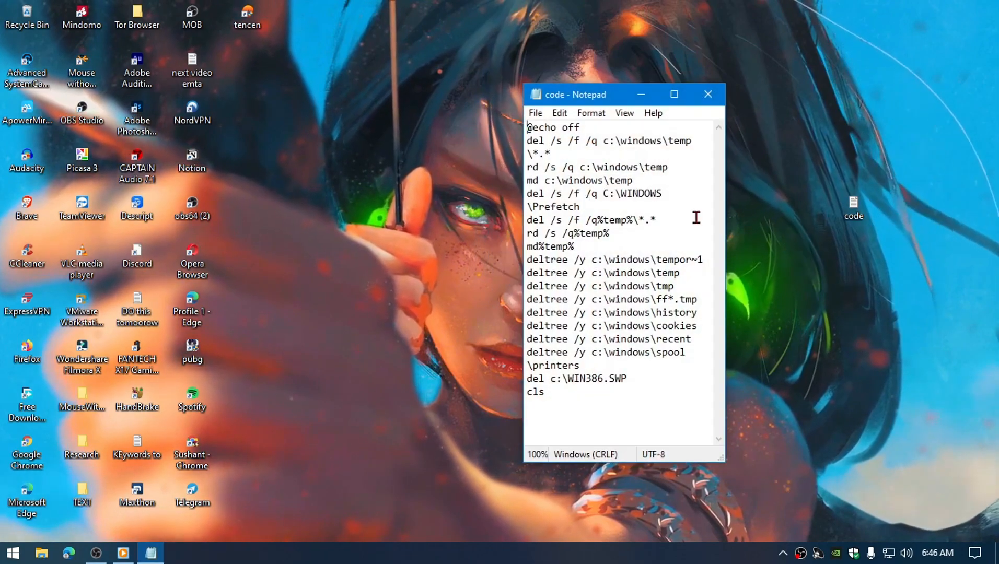
drag(527, 339, 562, 392)
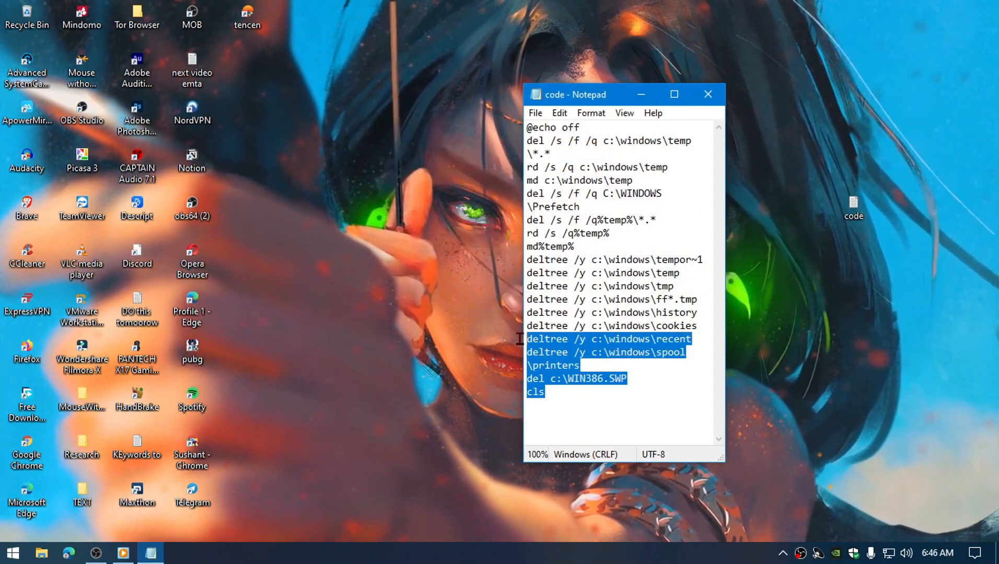
key(ctrl+a)
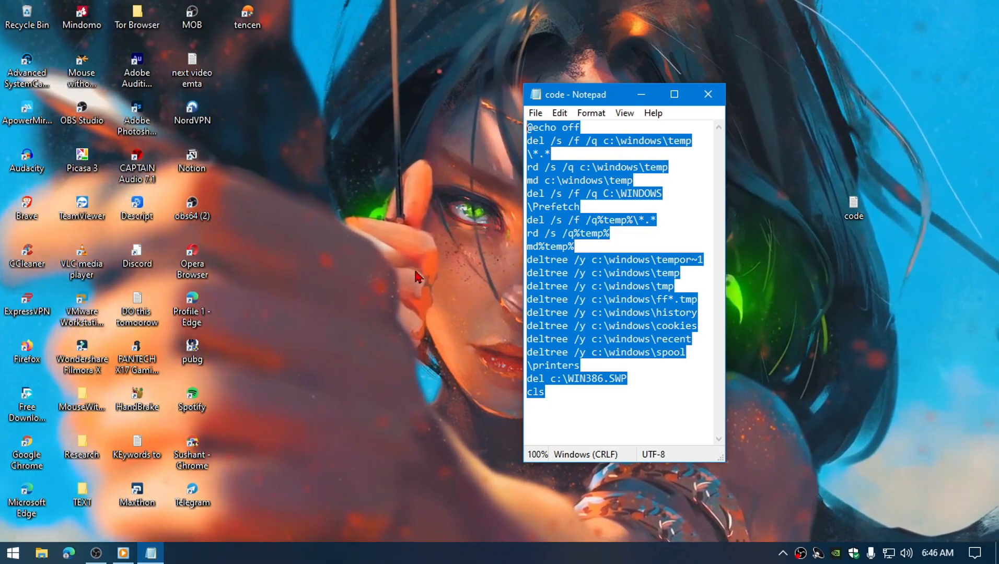
Bring up Run and enter %appdata% to reach the AppData folder.
key(Win+r)
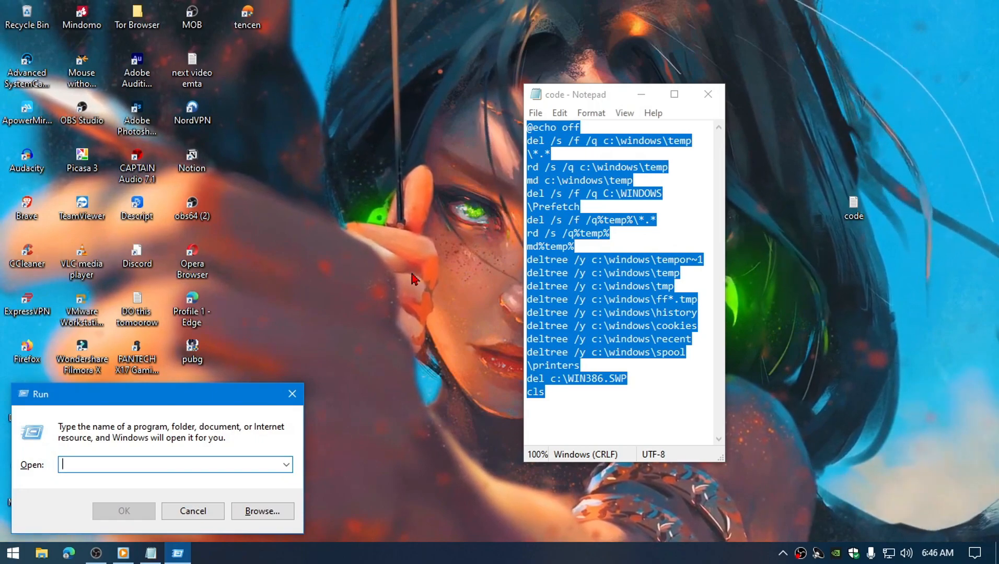
text(%appdata%)
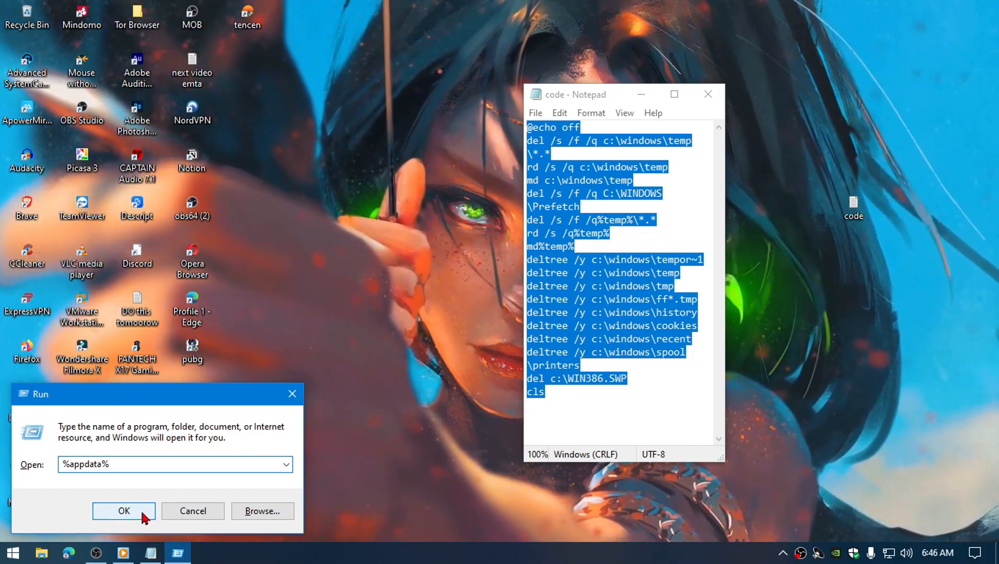
Navigate from AppData through Windows > Start Menu > Programs to the Startup folder.
click(123, 512)
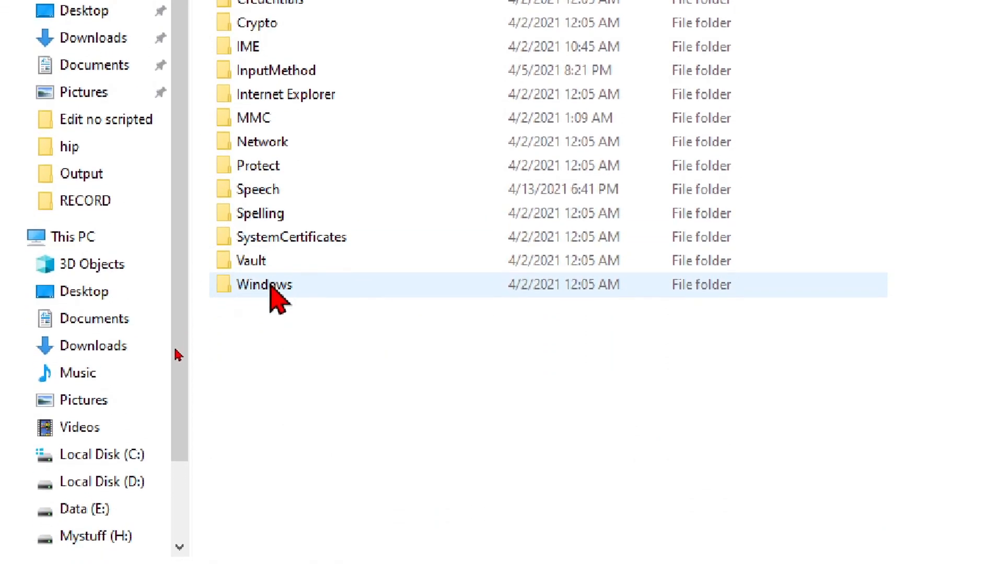
double_click(263, 284)
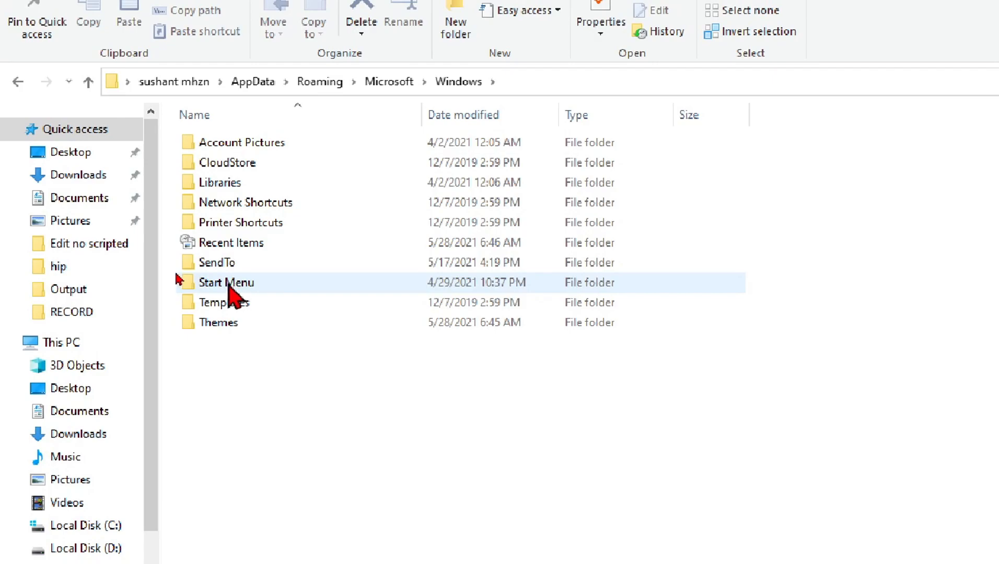
mouse_move(242, 284)
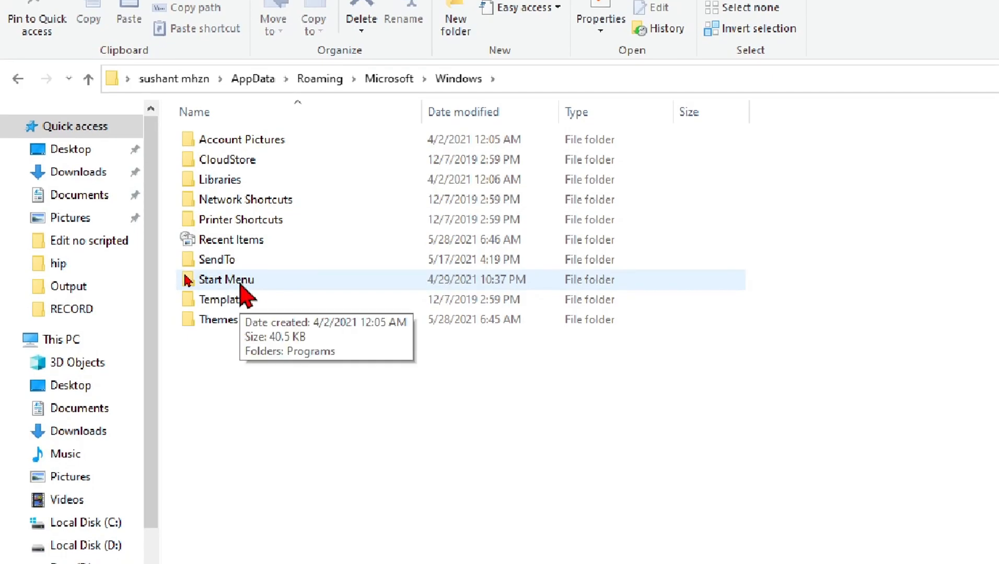
double_click(226, 280)
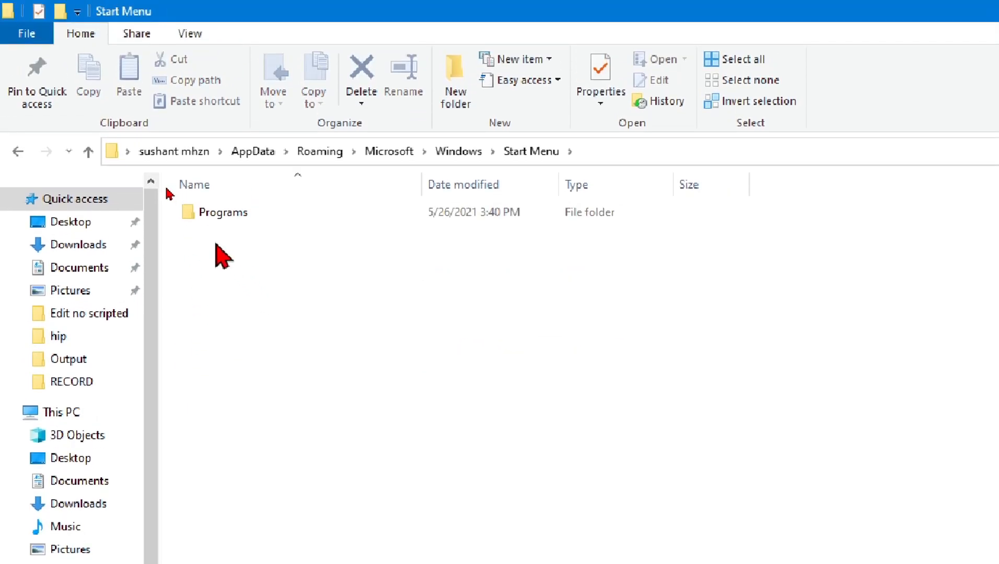
double_click(225, 212)
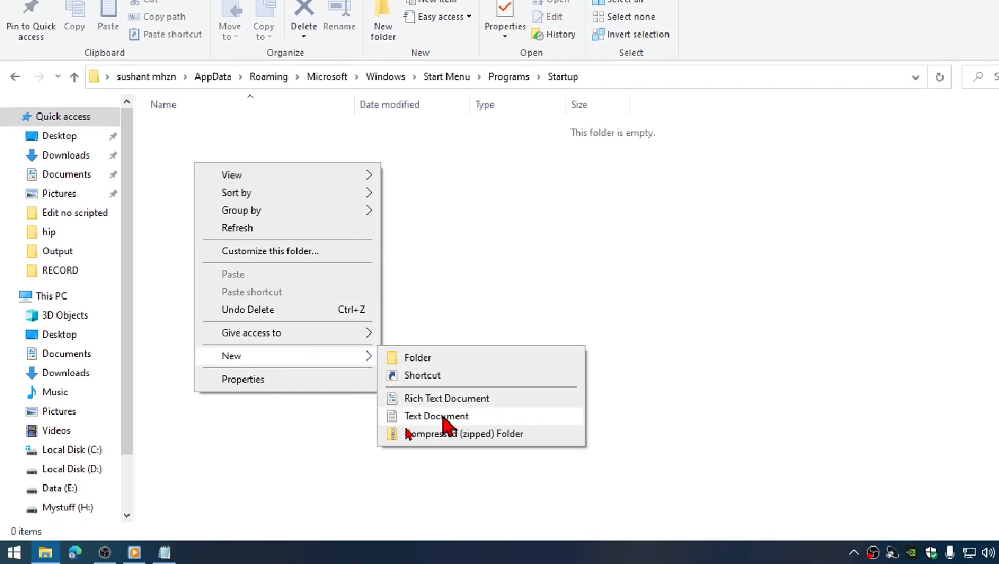
Create a new text document in Startup, paste the cleanup script, and begin Save As.
click(436, 416)
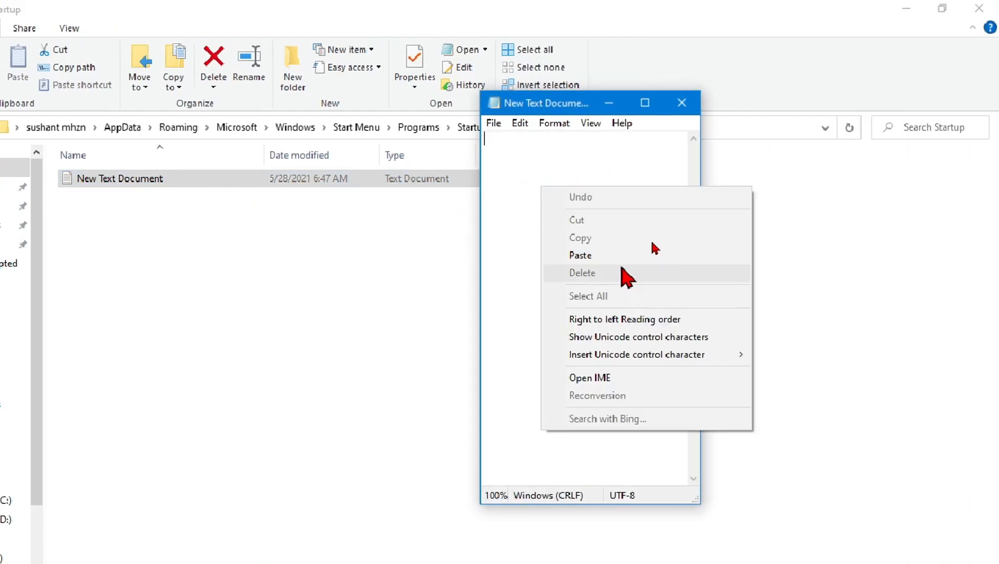
click(581, 255)
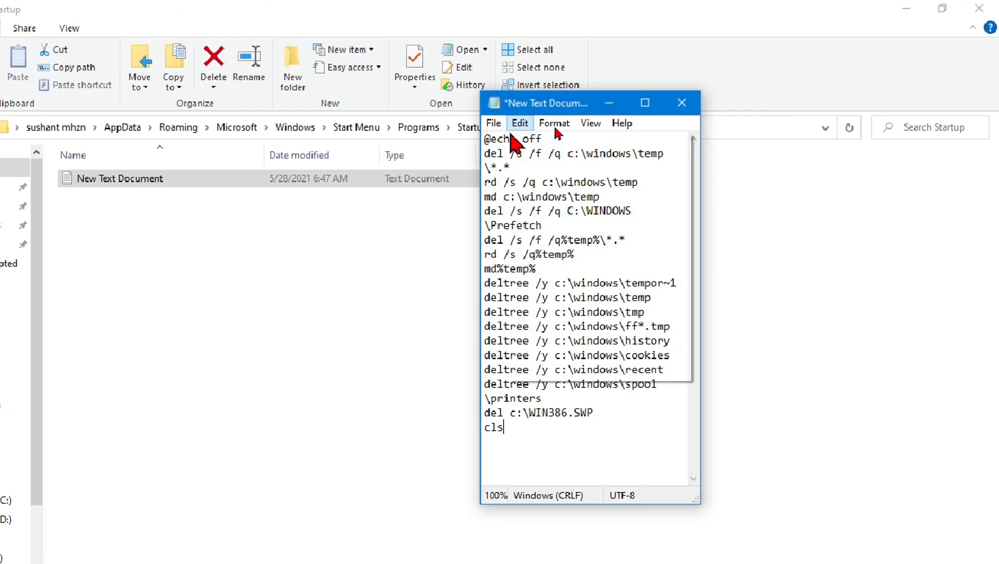
click(492, 124)
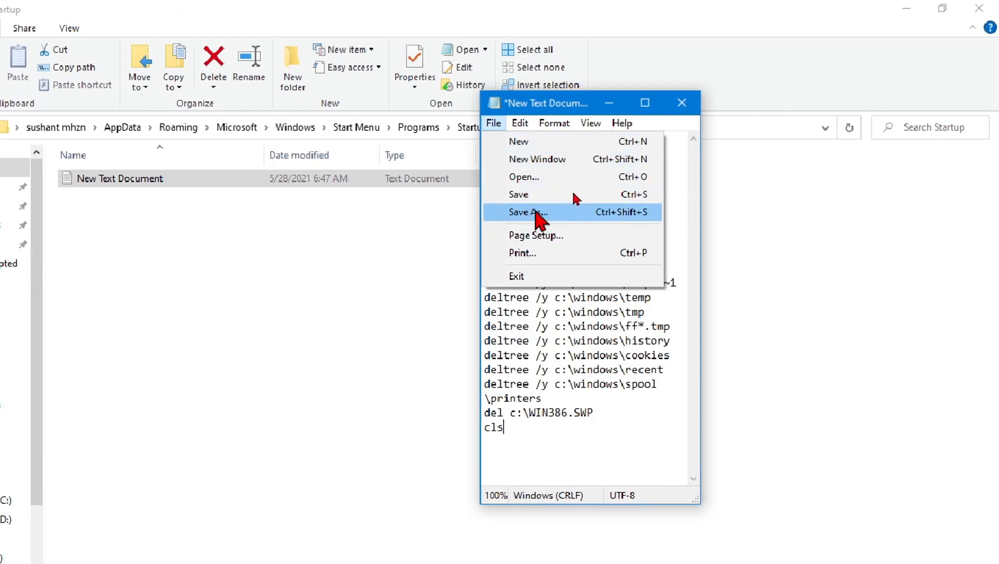
click(526, 212)
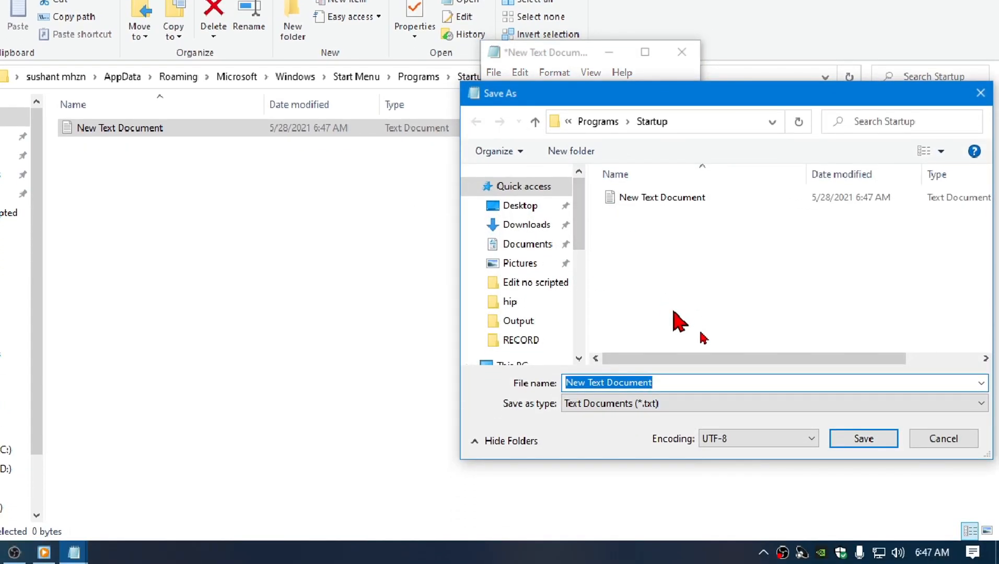
Save it as 'starup clean.bat' with All Files type in the Startup folder.
text(syt)
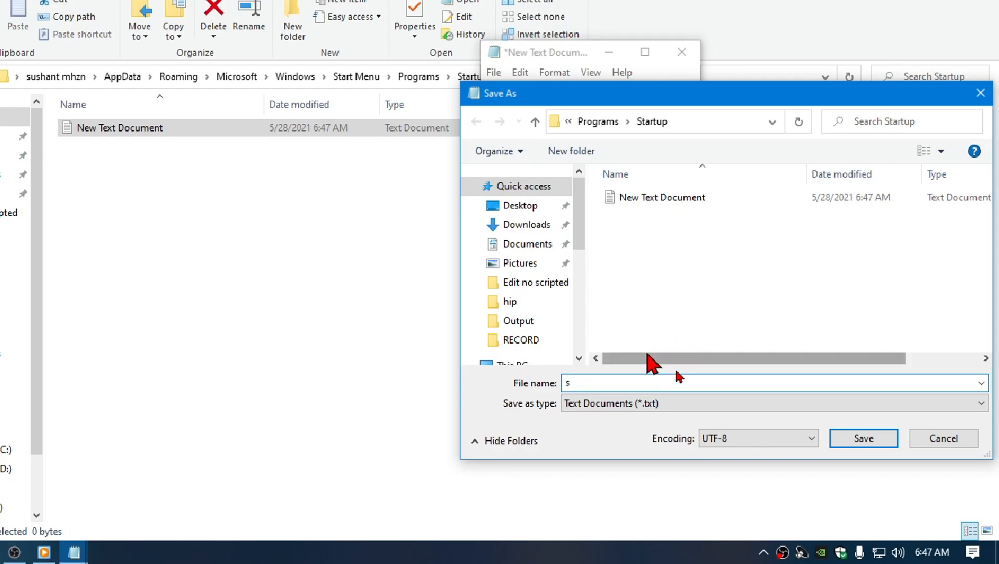
text(tarup clean)
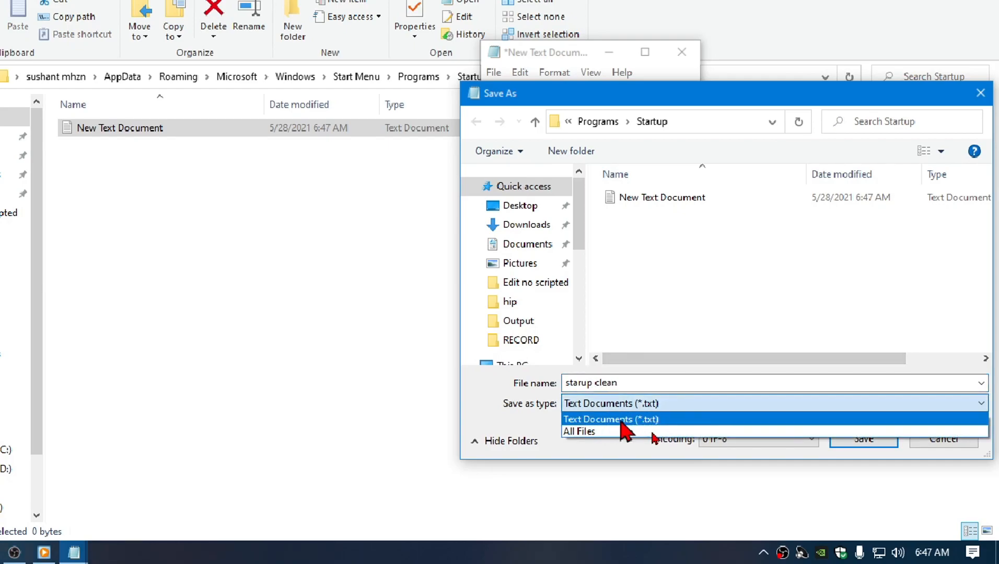
mouse_move(580, 432)
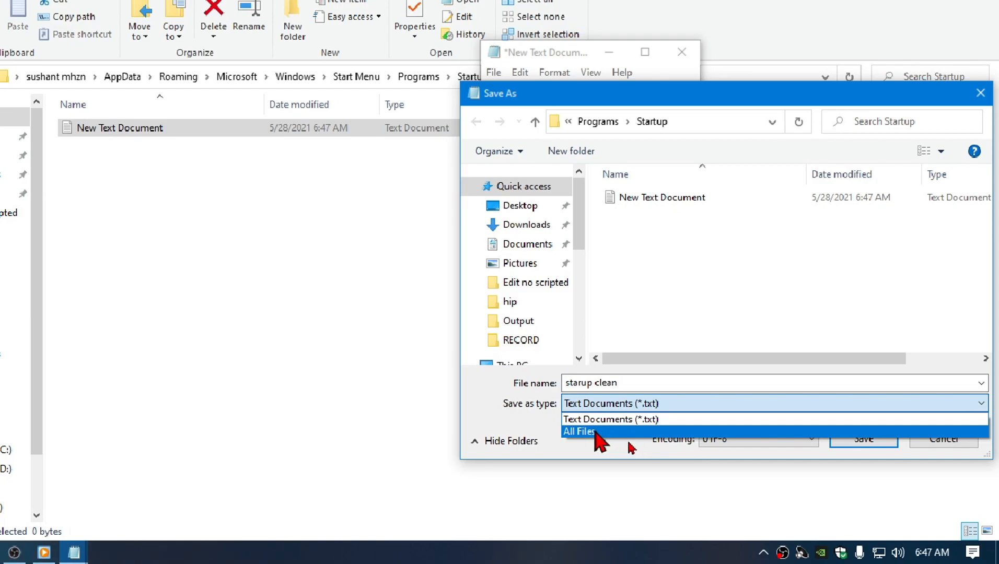
click(579, 431)
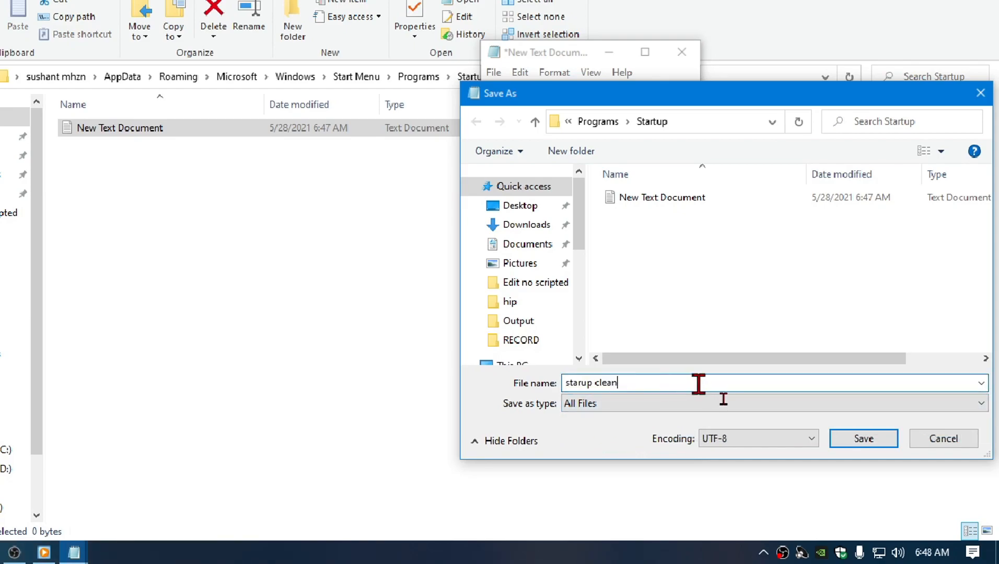
text(.b)
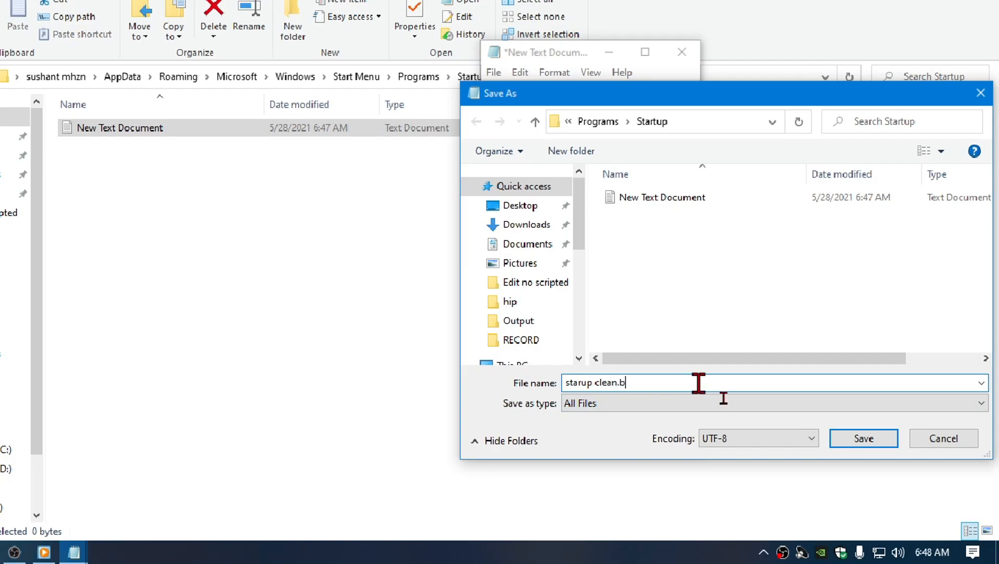
text(at)
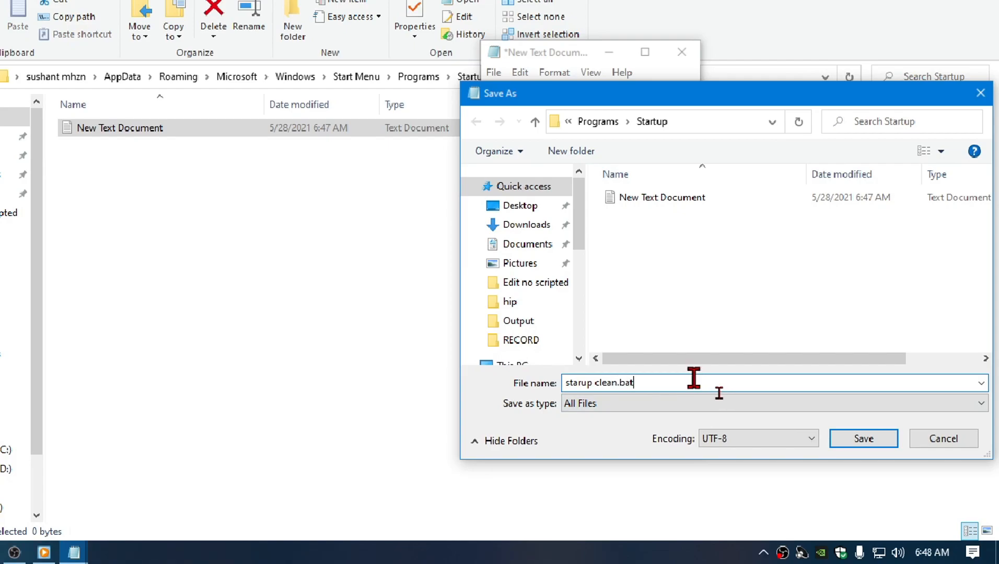
click(862, 438)
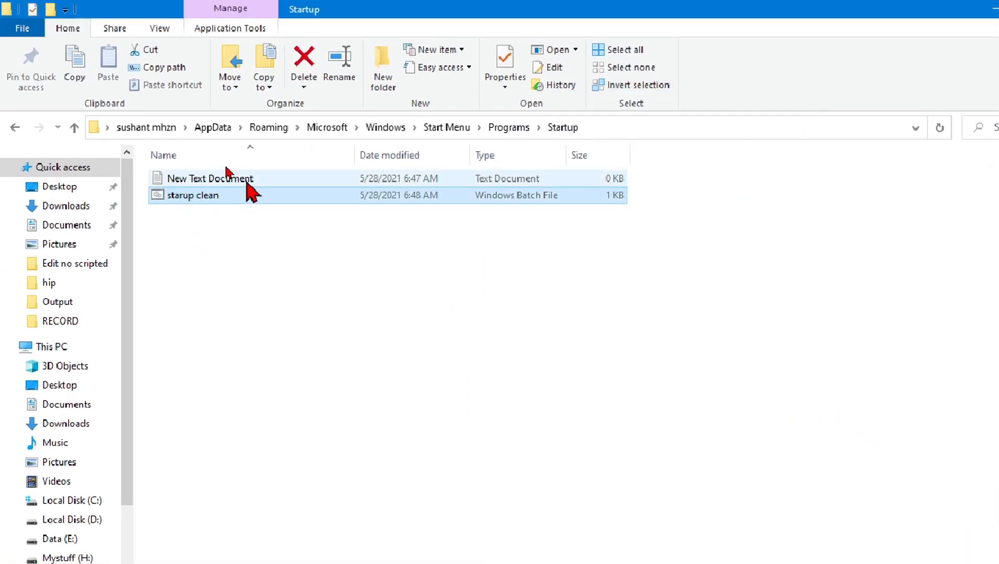
Delete the leftover New Text Document so only starup clean remains.
click(209, 179)
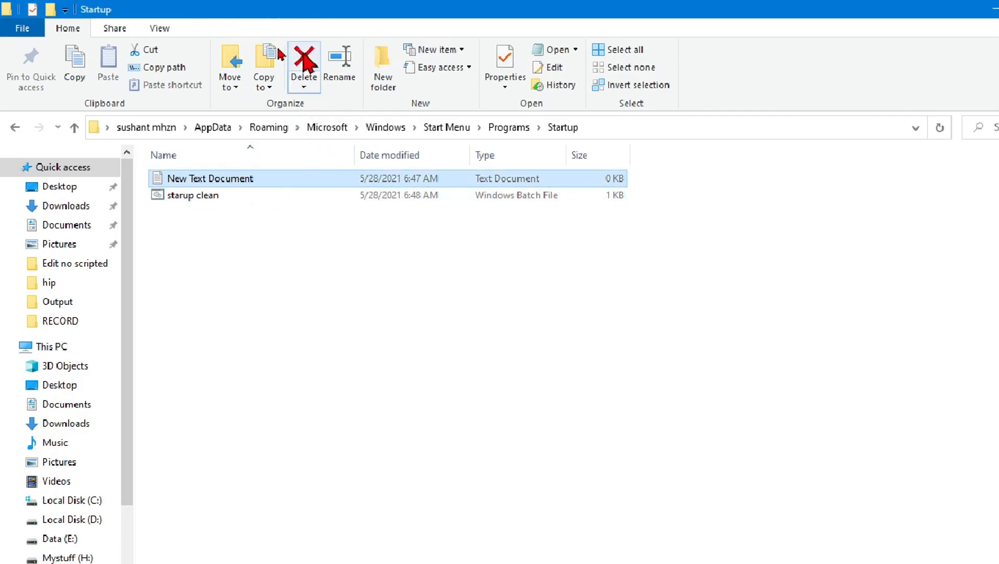
click(303, 67)
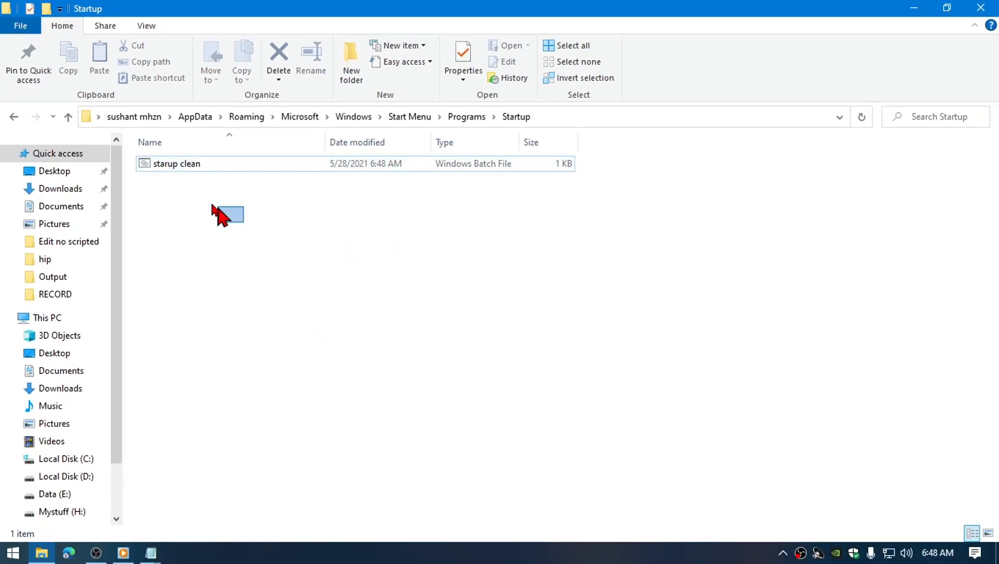
click(177, 164)
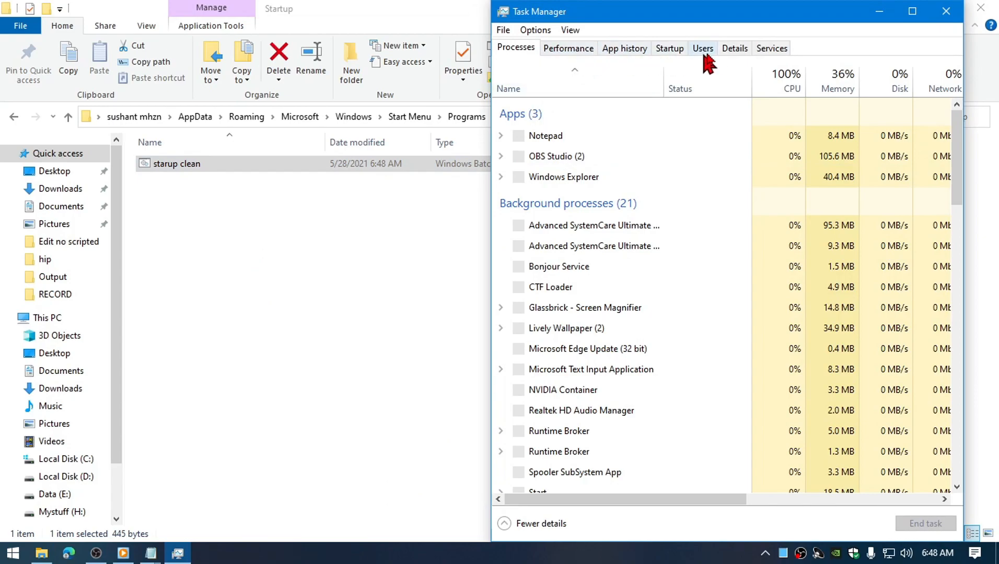
click(669, 49)
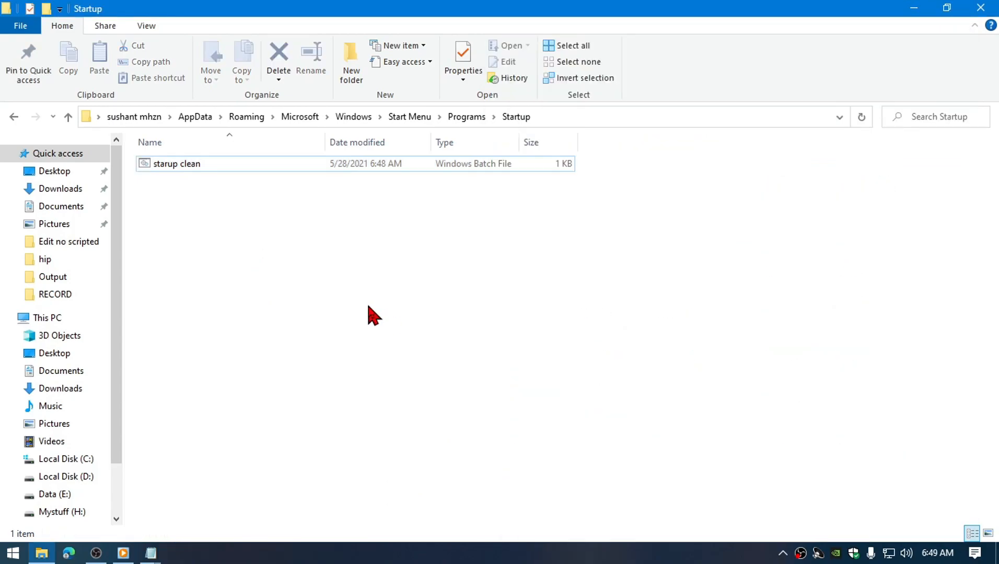
Open %temp% and Prefetch (granting access) to inspect them, then run starup clean.
click(176, 164)
text(%temp%)
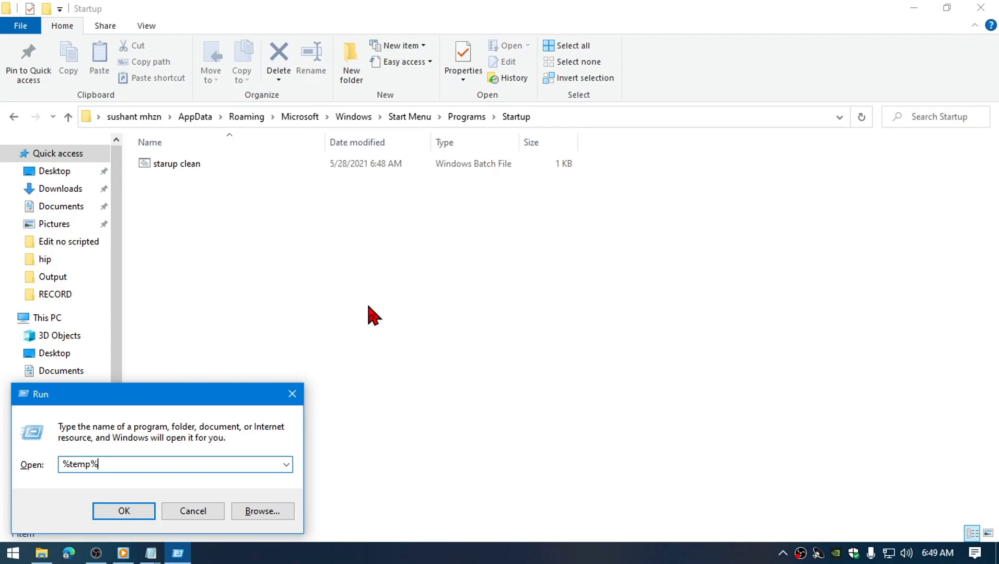
click(124, 511)
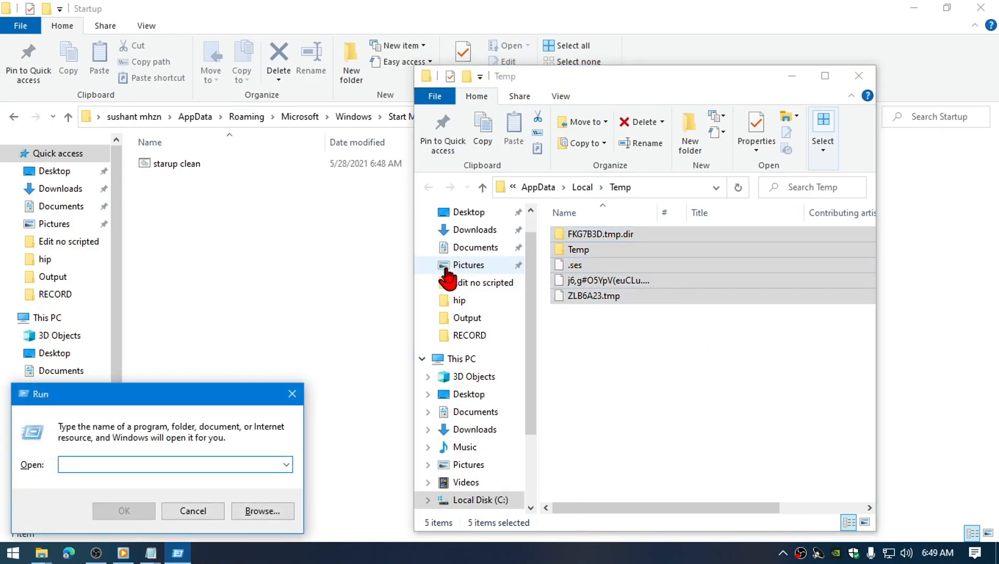
text(prefet)
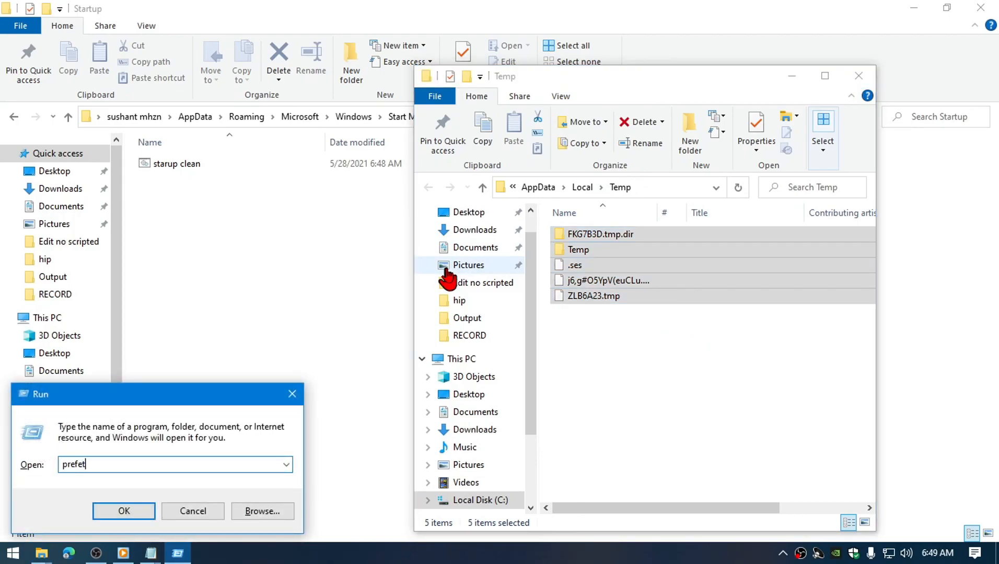
click(123, 511)
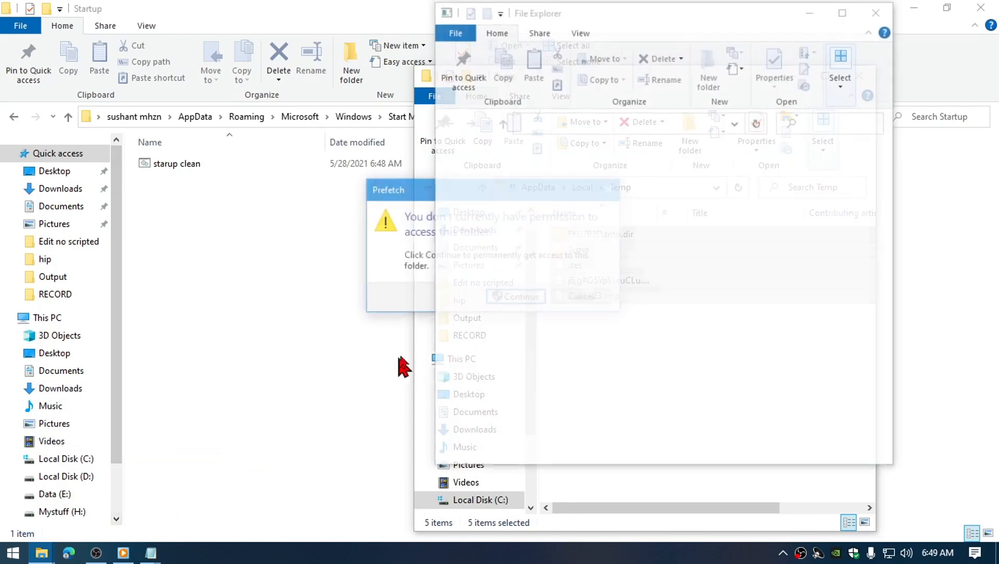
click(514, 296)
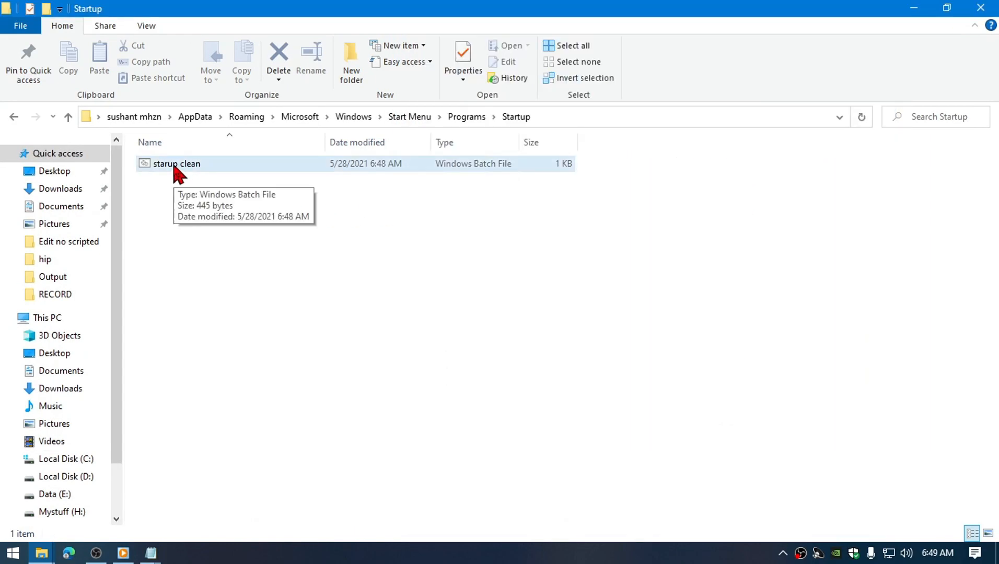
click(176, 164)
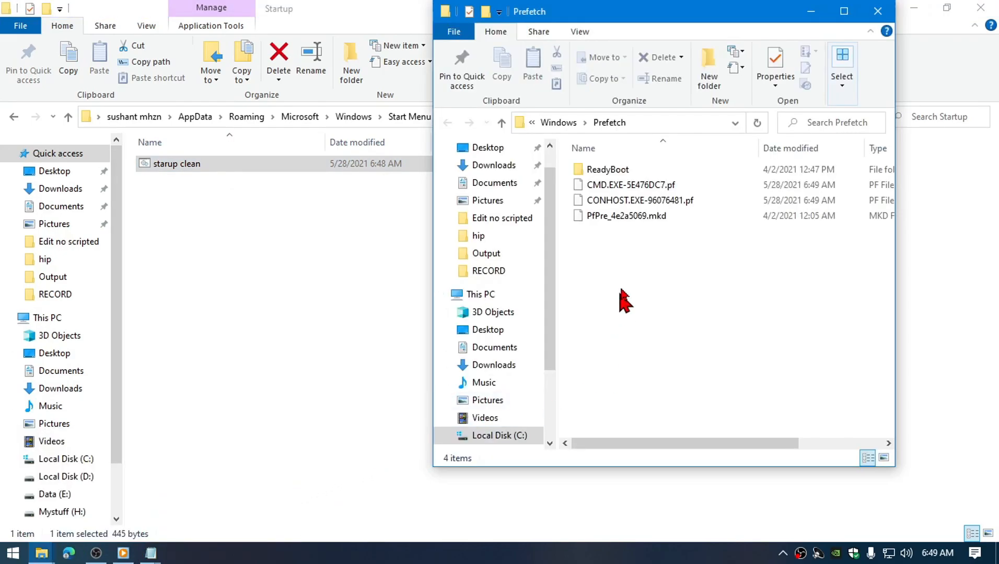
mouse_move(692, 271)
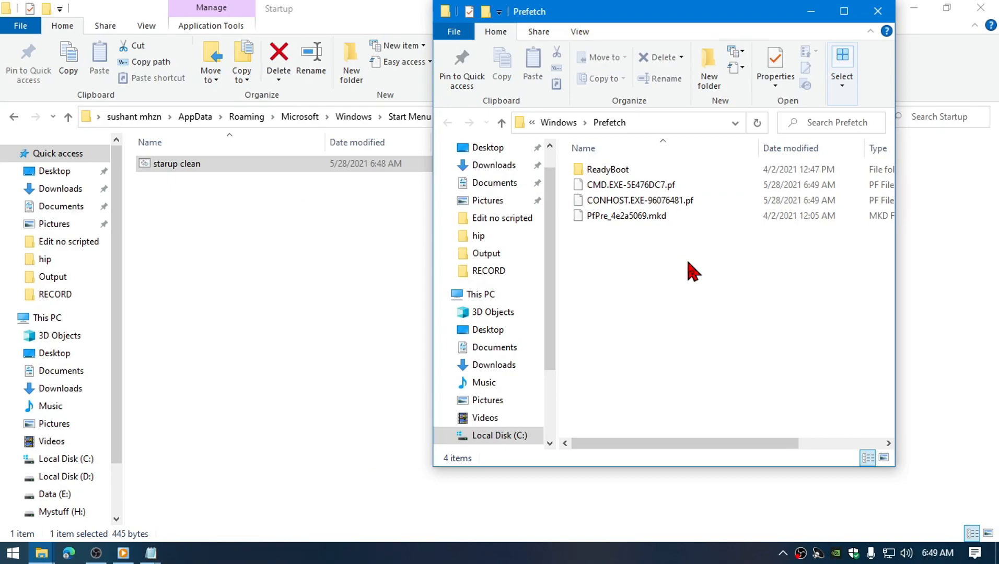
mouse_move(709, 221)
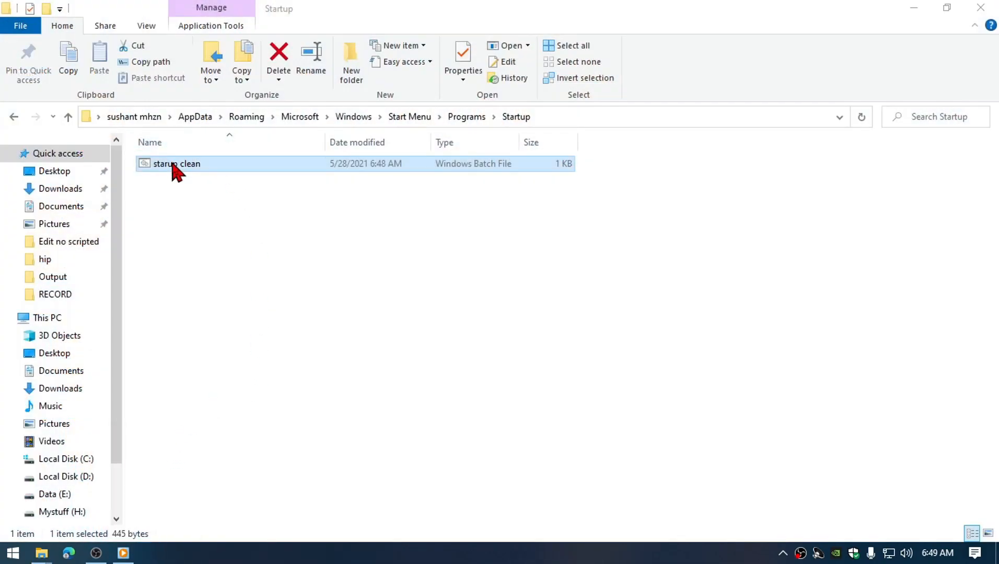
Open starup clean in Notepad to show its temp-deletion commands for editing.
double_click(176, 164)
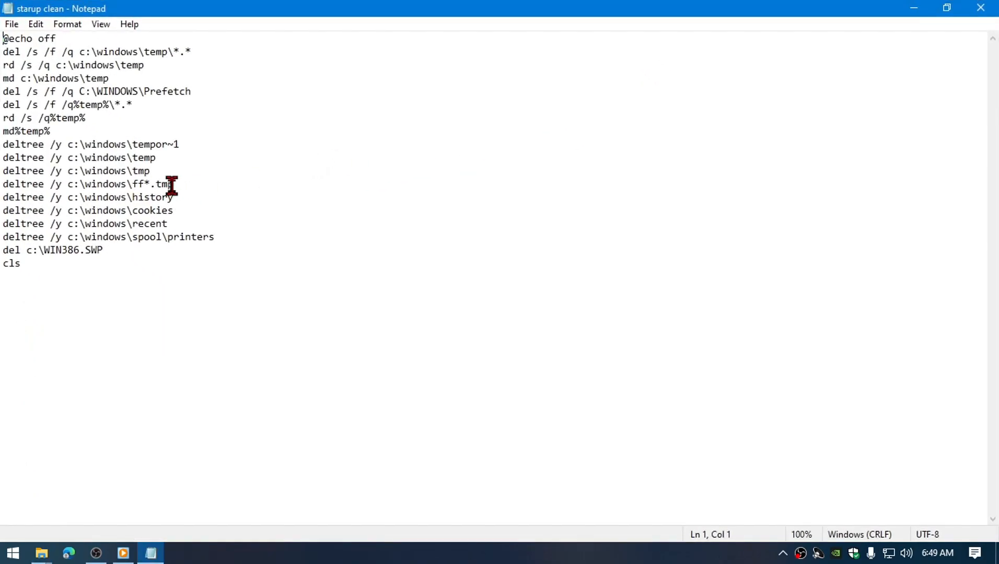
mouse_move(231, 193)
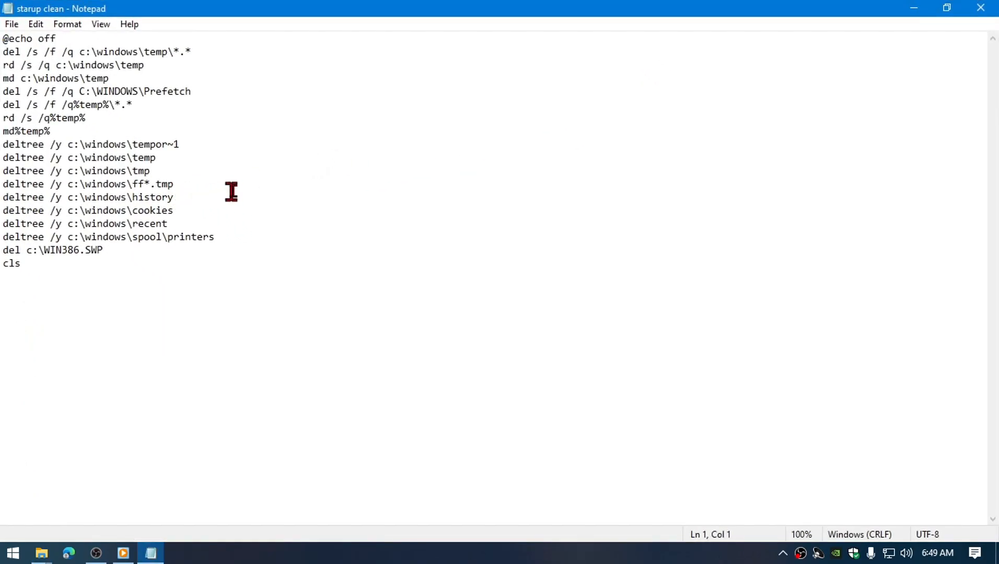